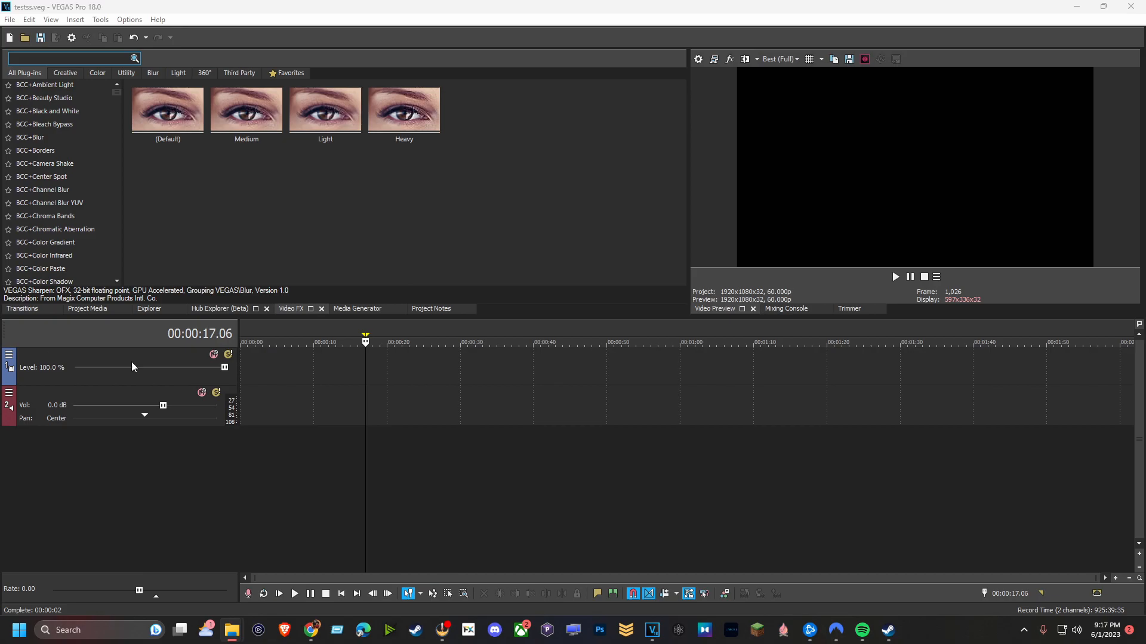
{"action": "mouse_move", "coordinate": [370, 382]}
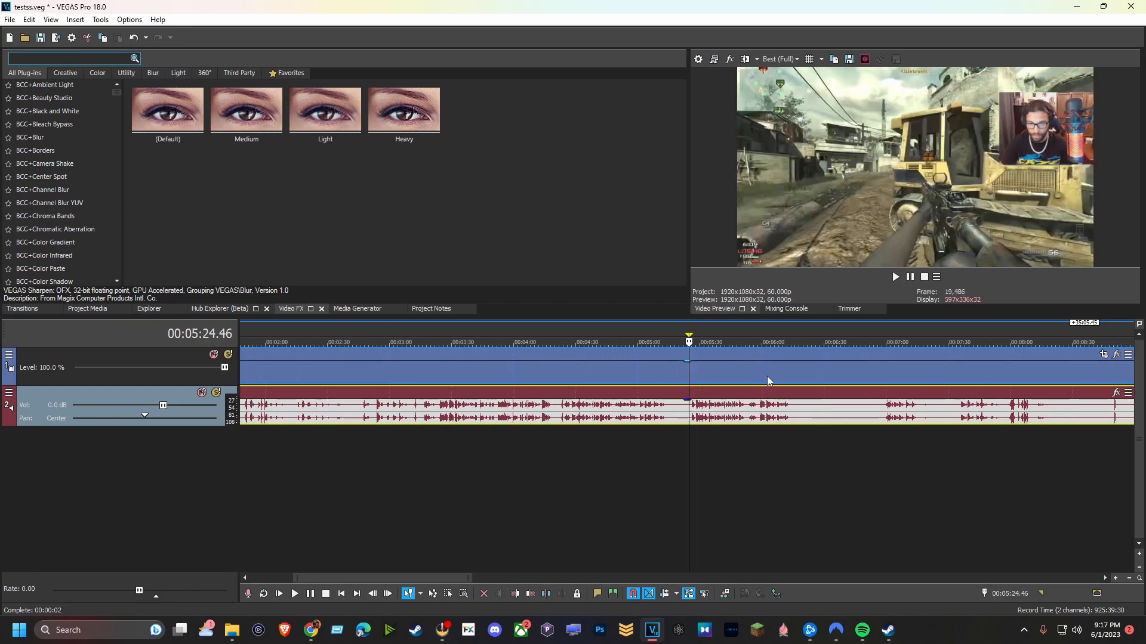
Play the gameplay clip in the Video Preview and stop it to check the combined audio
{"action": "left_click", "coordinate": [295, 593]}
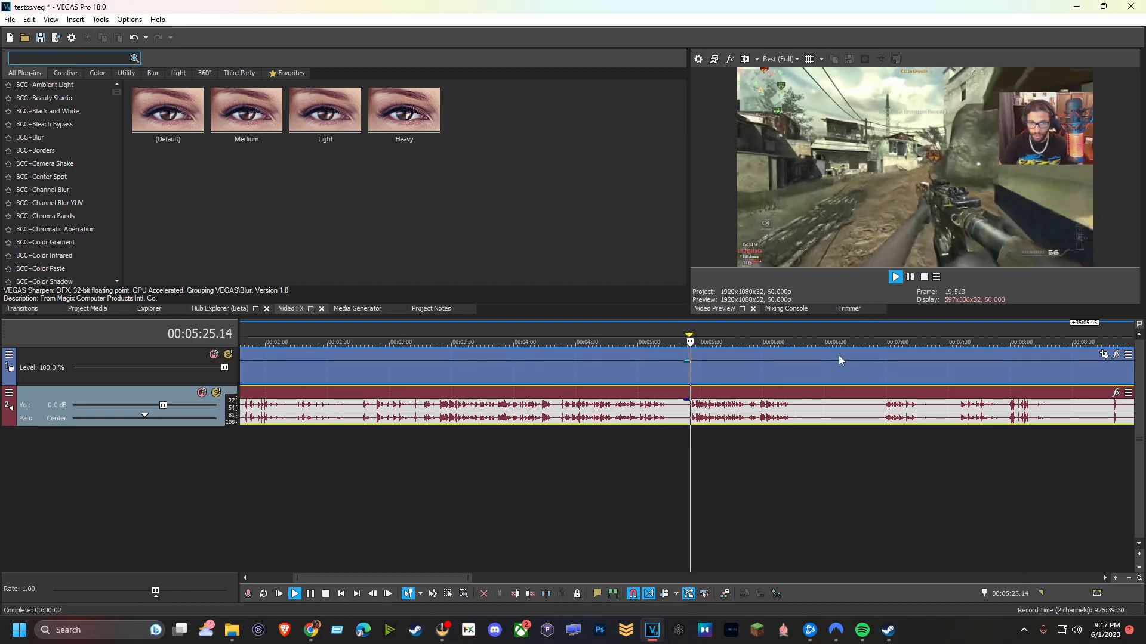
{"action": "left_click", "coordinate": [894, 277]}
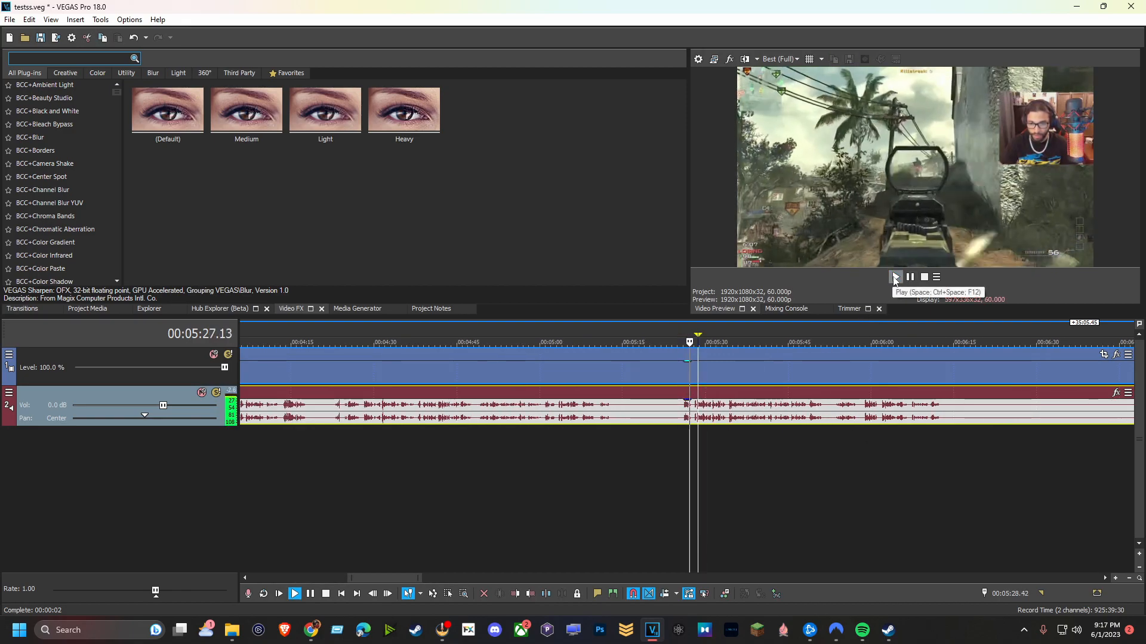
{"action": "left_click", "coordinate": [894, 277]}
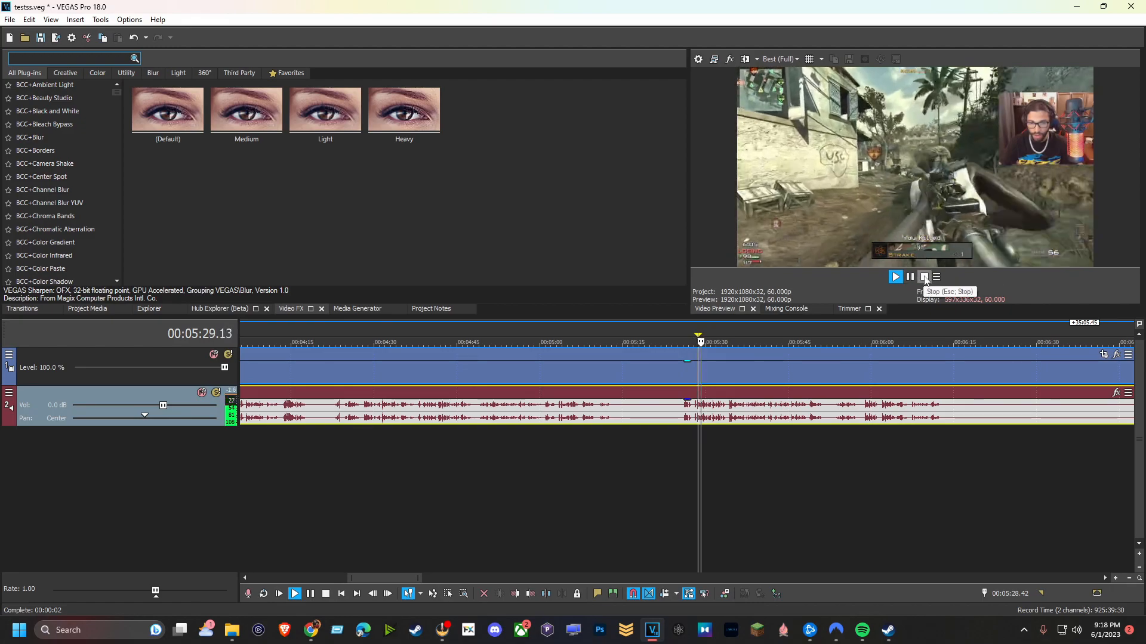
{"action": "left_click", "coordinate": [923, 277]}
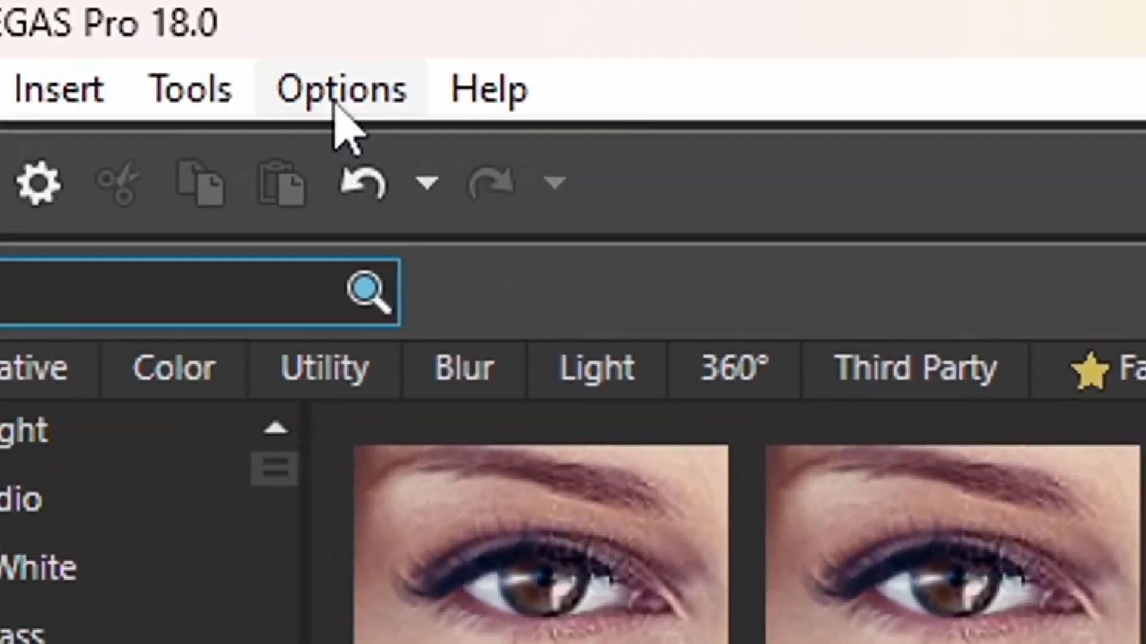
Uncheck 'Enable legacy HEVC decoding' in the File I/O preferences via Options > Preferences
{"action": "left_click", "coordinate": [338, 88]}
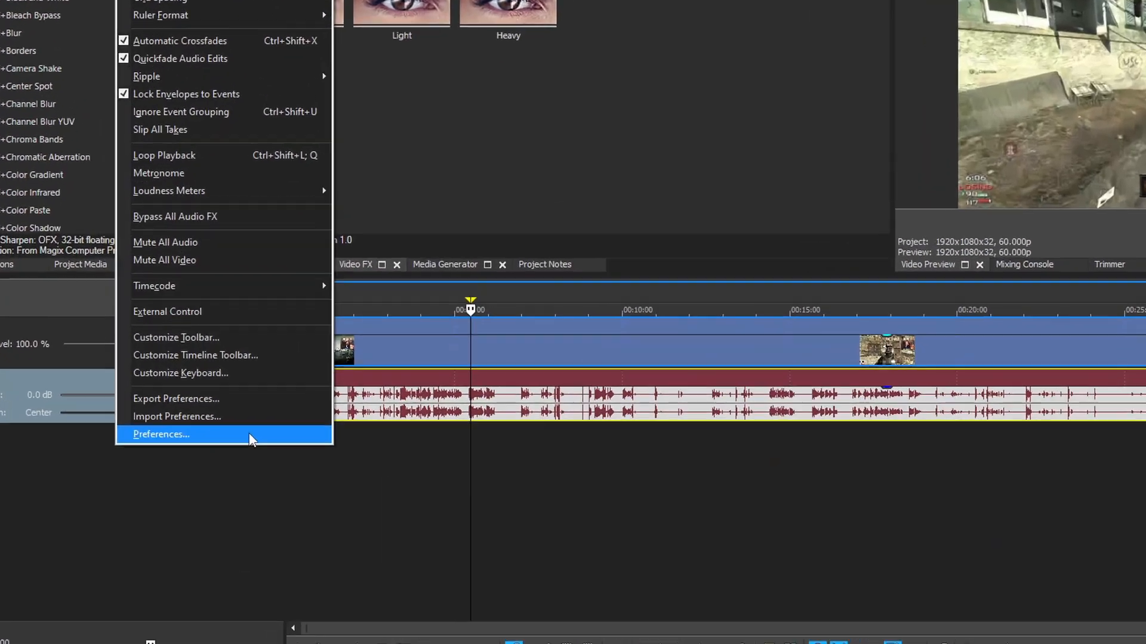
{"action": "left_click", "coordinate": [159, 434]}
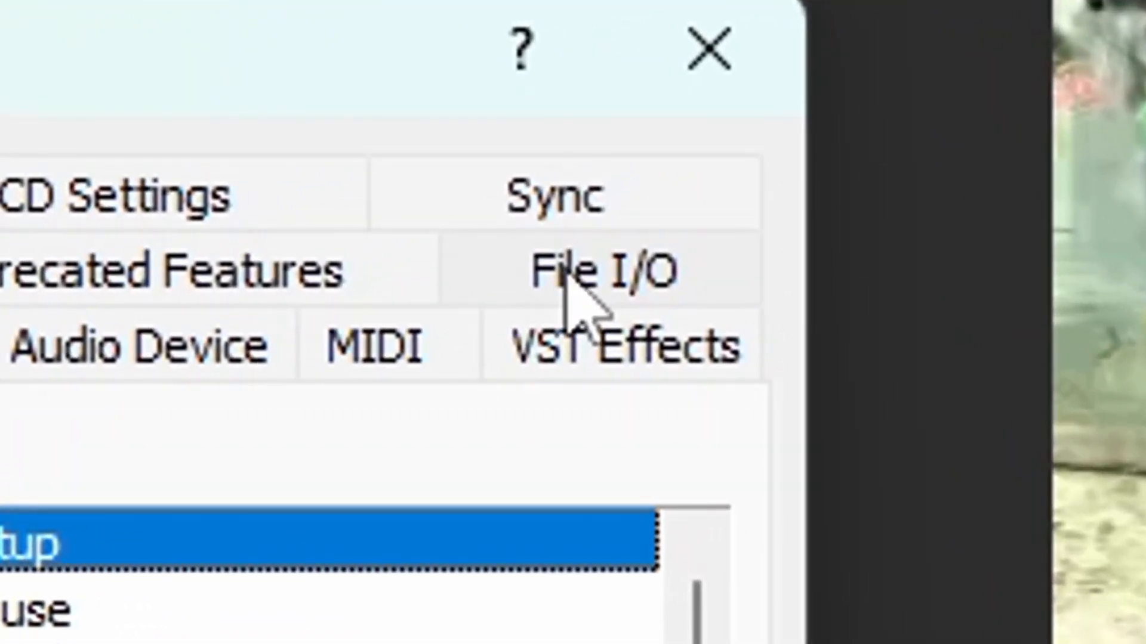
{"action": "left_click", "coordinate": [592, 271]}
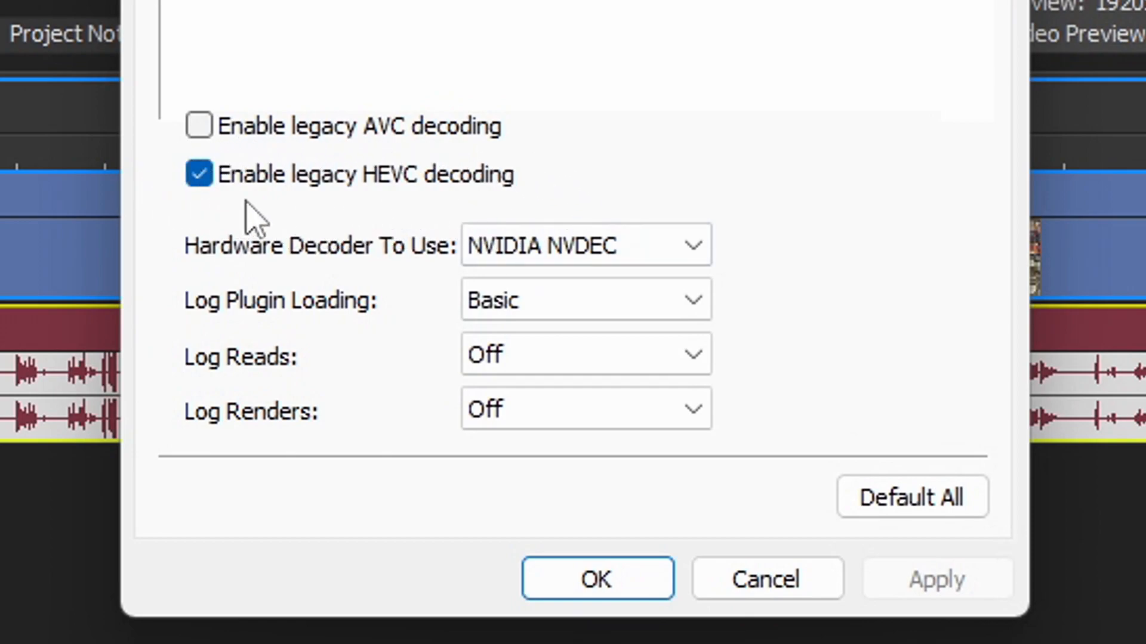
{"action": "mouse_move", "coordinate": [406, 213]}
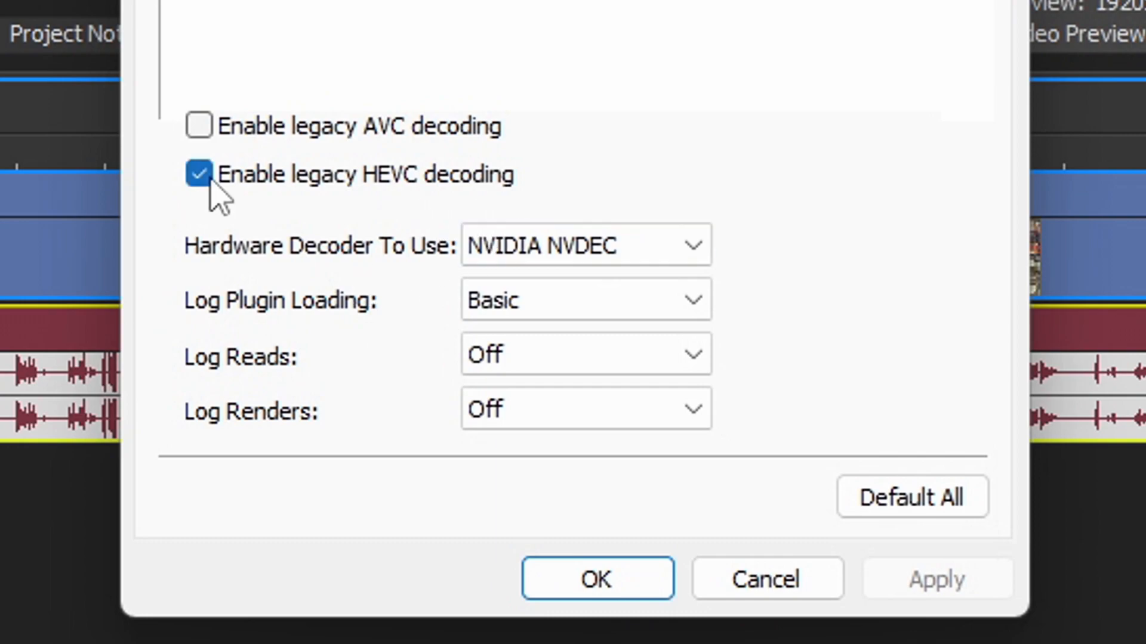
{"action": "left_click", "coordinate": [198, 174]}
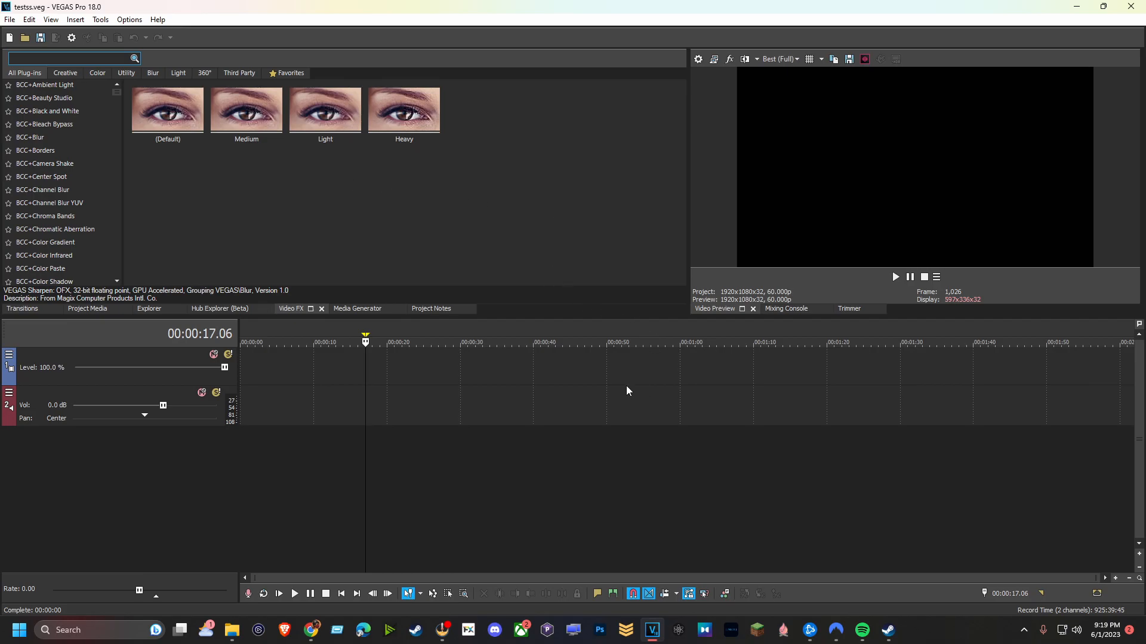
{"action": "mouse_move", "coordinate": [611, 402]}
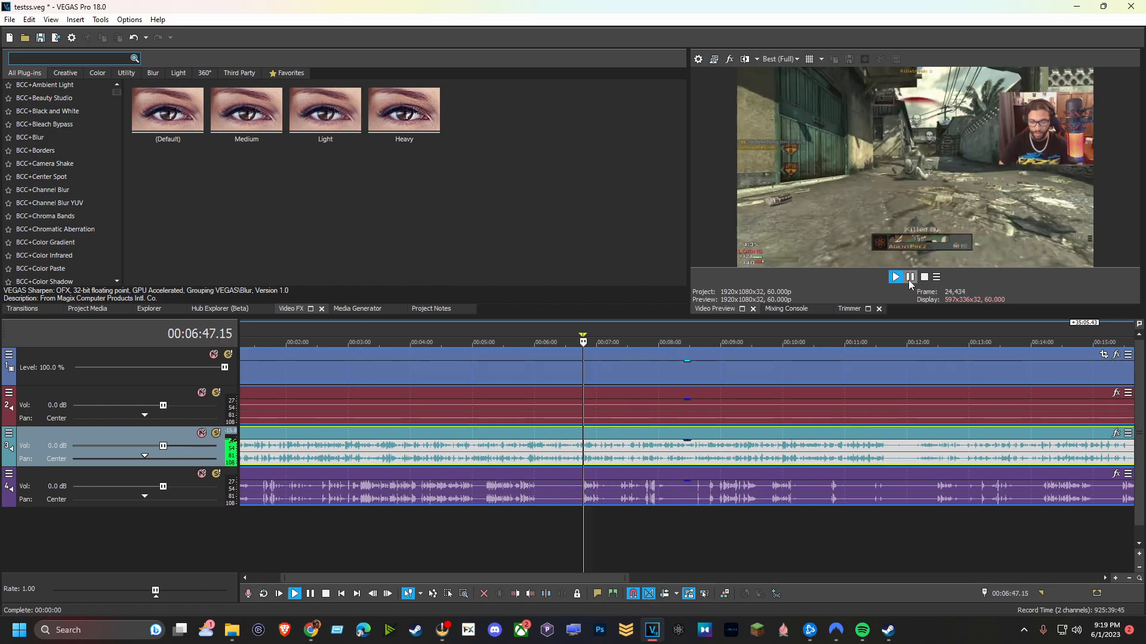
Pause playback of the re-added clip showing separate game-audio and mic-audio tracks
{"action": "left_click", "coordinate": [895, 277]}
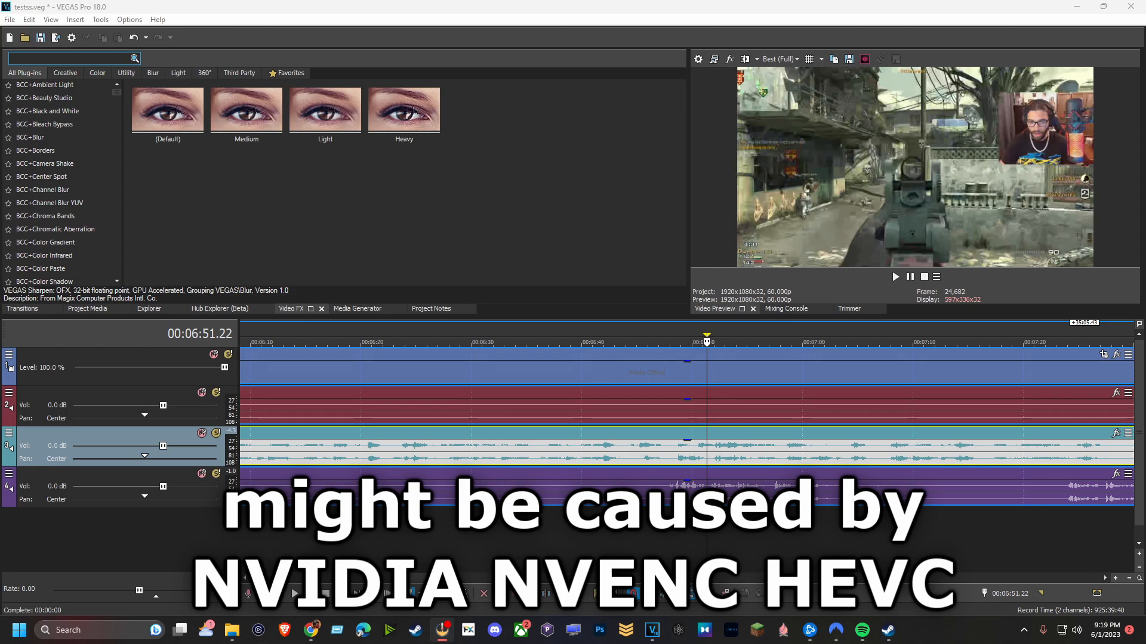
{"action": "mouse_move", "coordinate": [28, 337]}
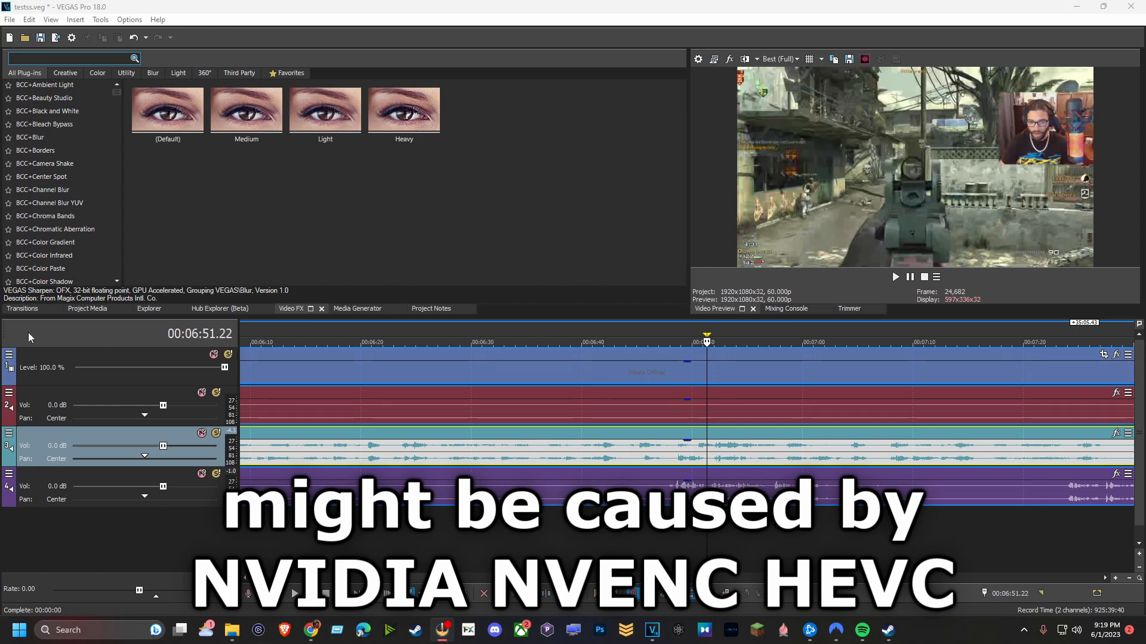